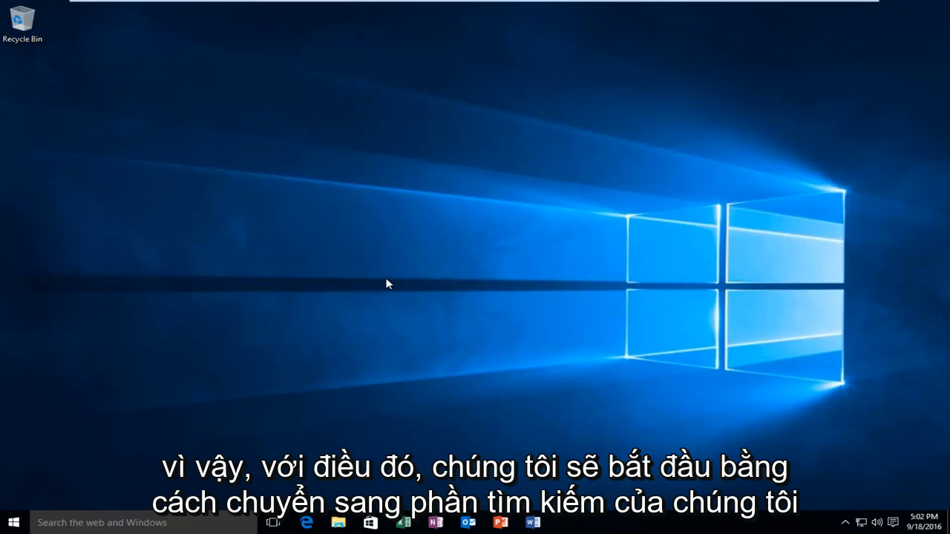
mouse_move(273, 297)
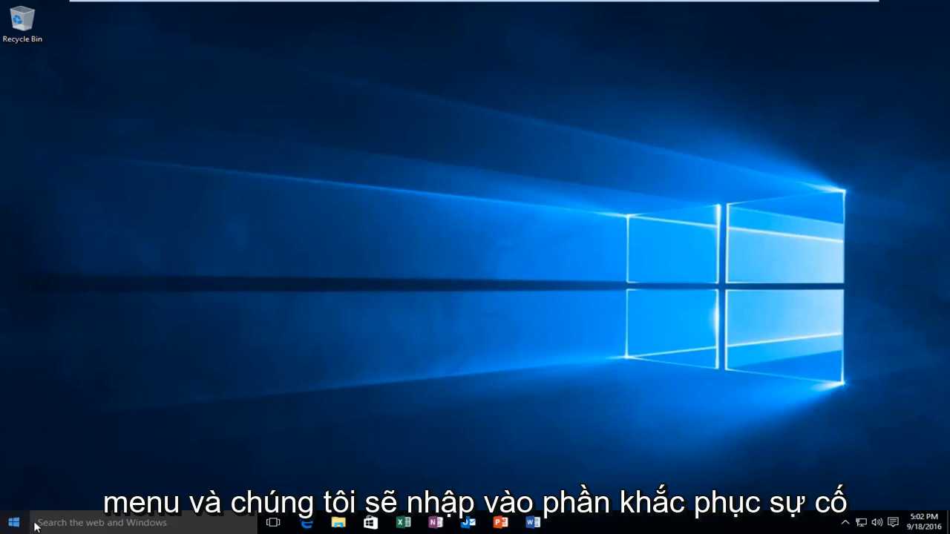
Step: Bring up the Windows search panel from the taskbar
click(12, 522)
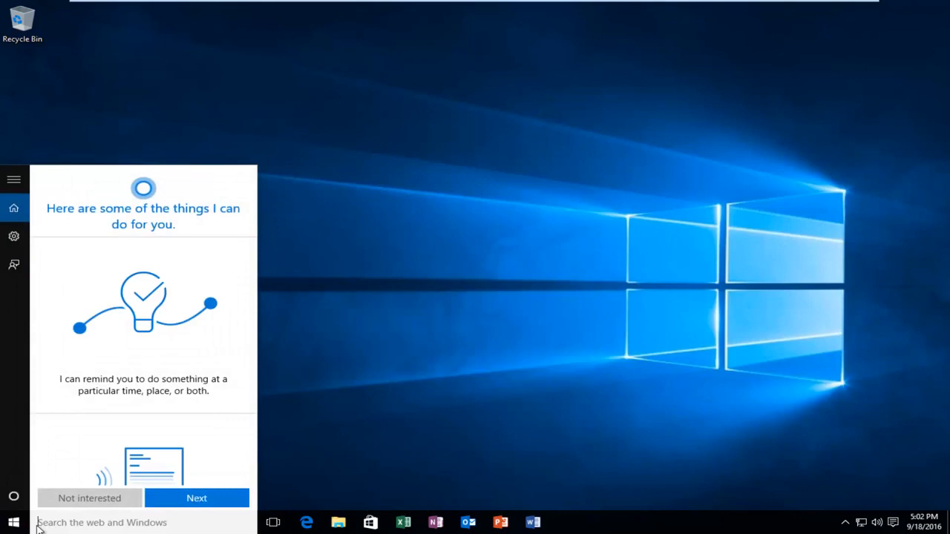
Step: Search 'troubleshooting' and reach the Control Panel Troubleshooting page
text(troubleshooting)
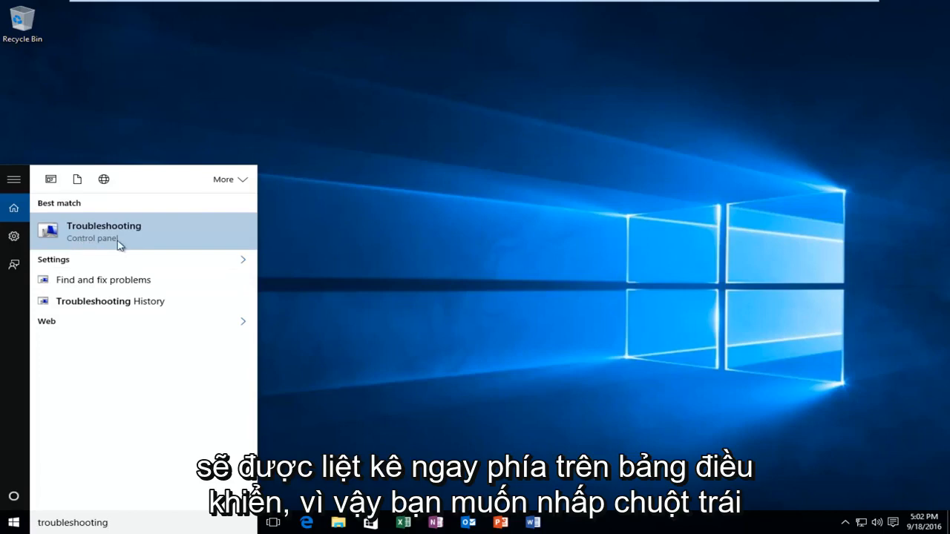
click(104, 231)
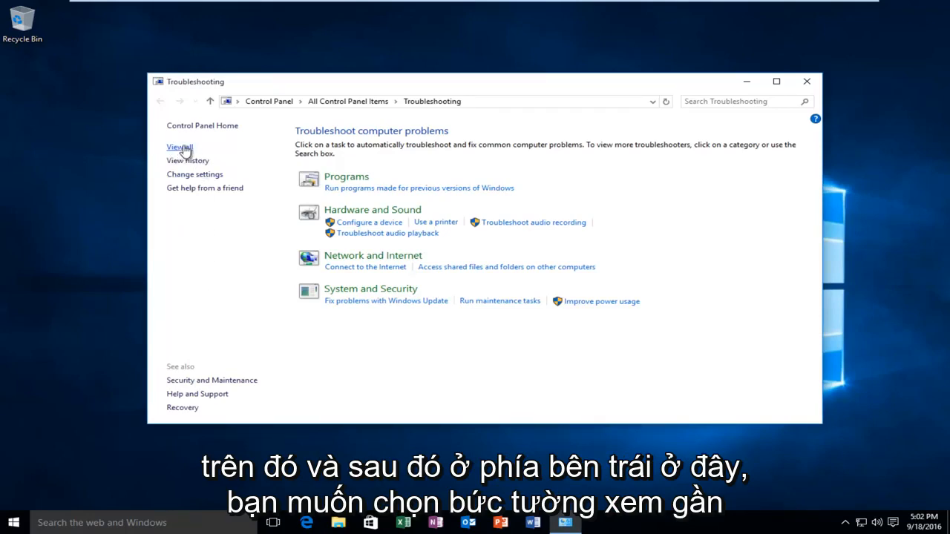
Step: Show all troubleshooters and launch Windows Store Apps as administrator
click(178, 147)
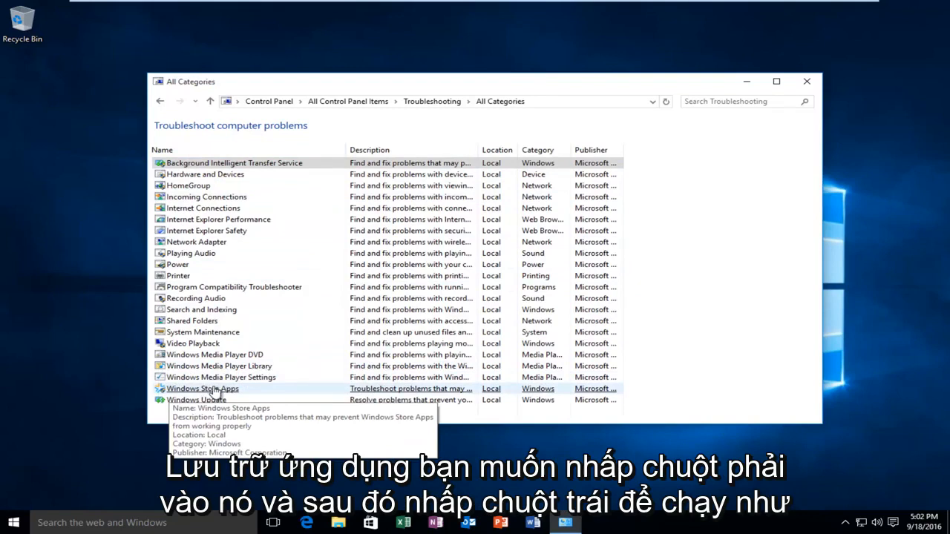
right_click(201, 389)
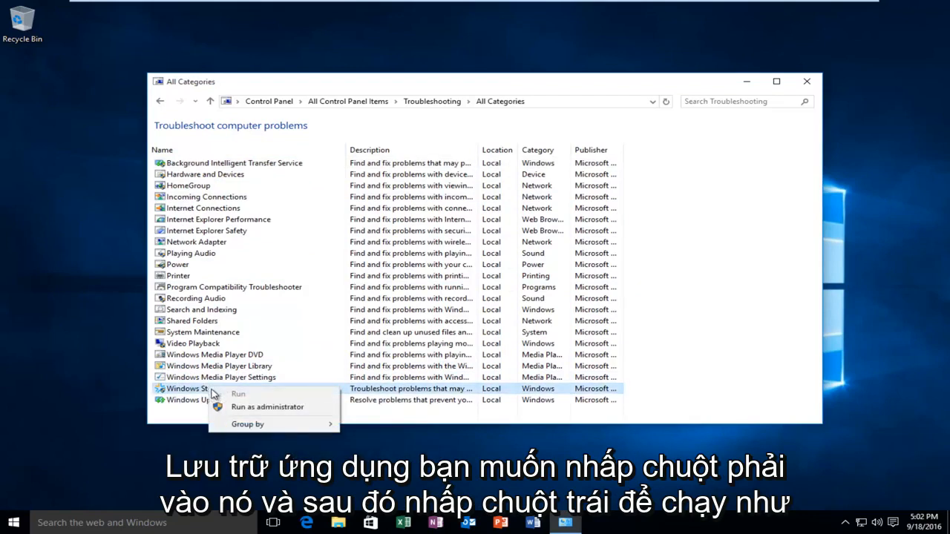
mouse_move(268, 406)
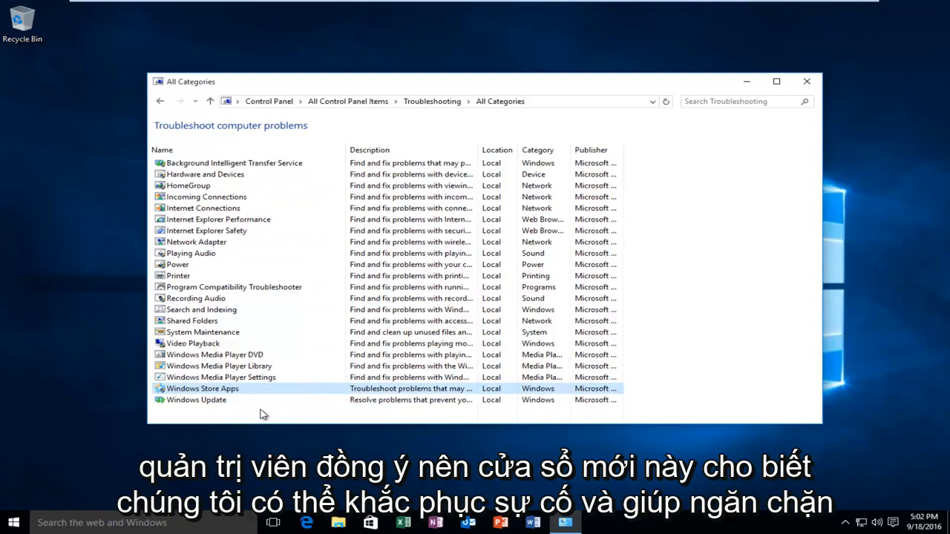
double_click(201, 388)
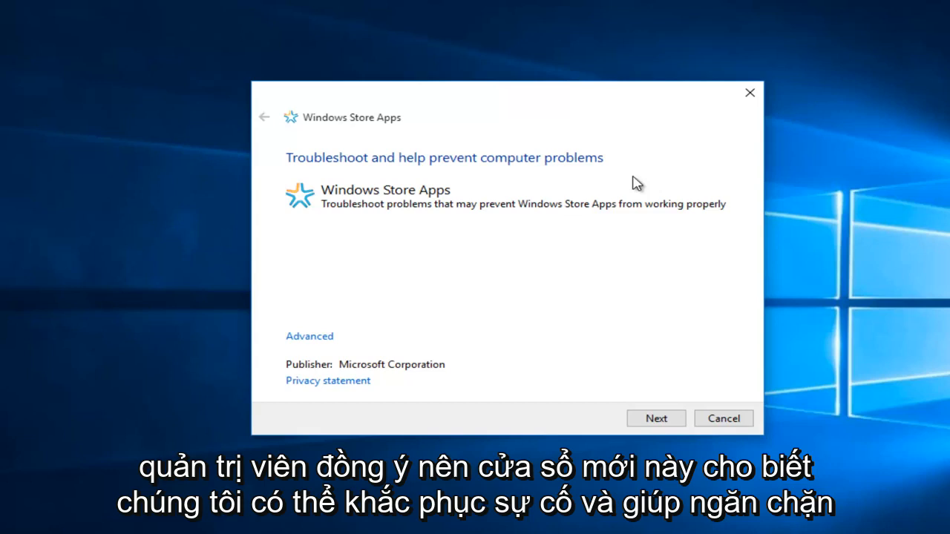
mouse_move(374, 164)
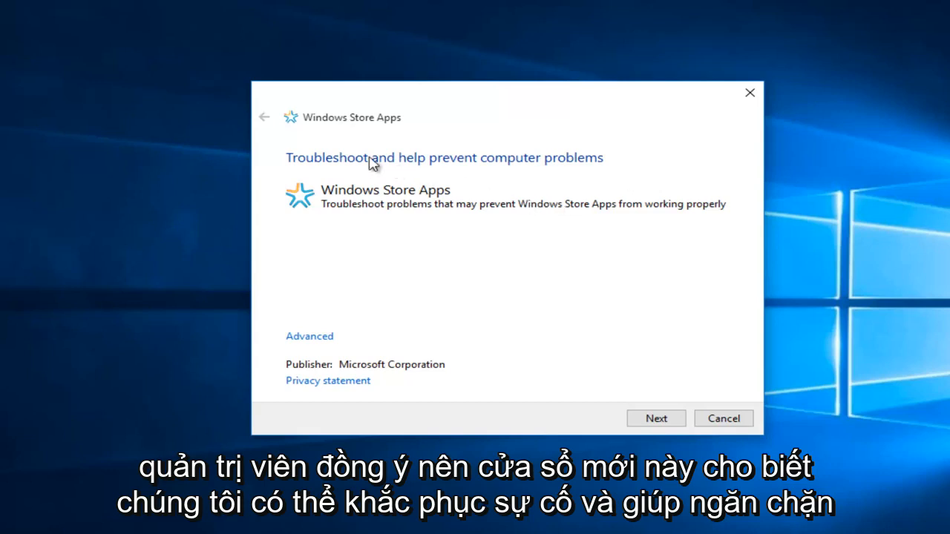
mouse_move(552, 164)
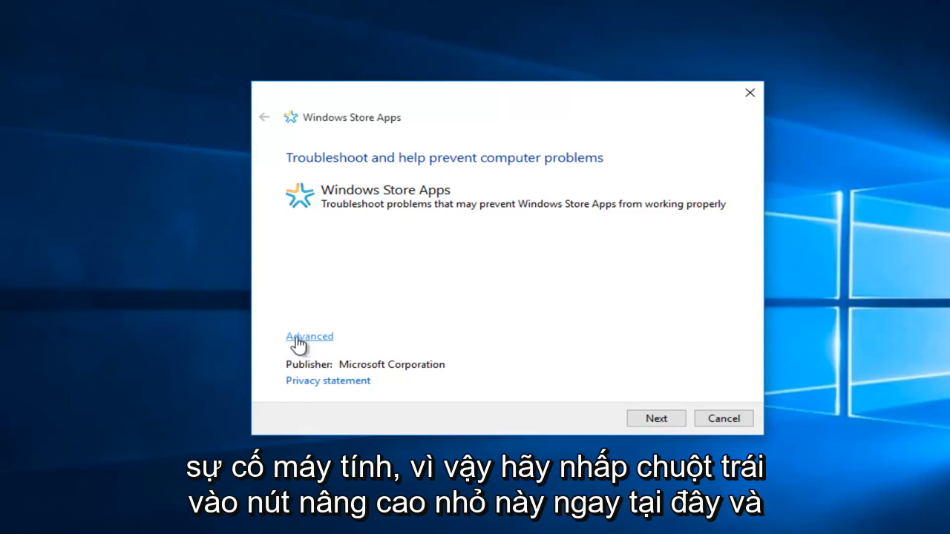
Step: Confirm Apply repairs automatically under Advanced and start the scan
click(309, 335)
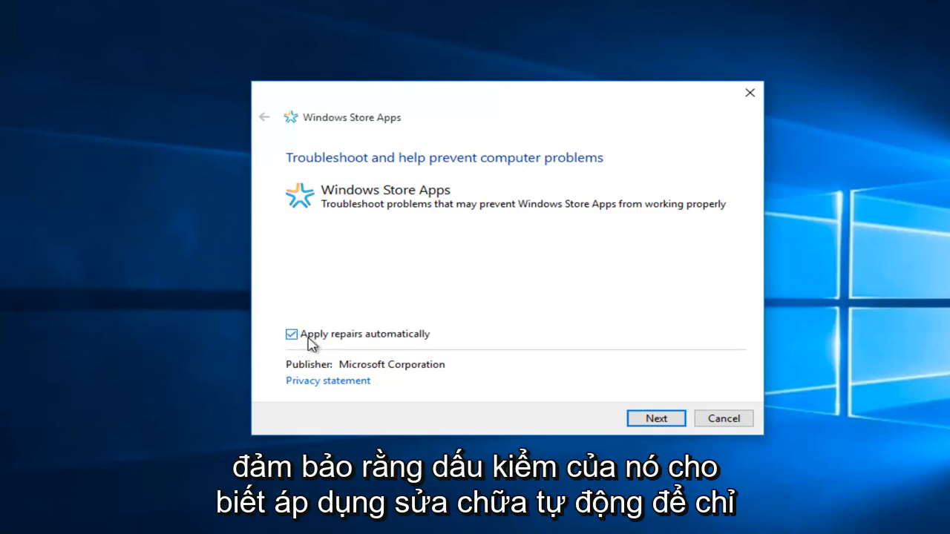
mouse_move(379, 340)
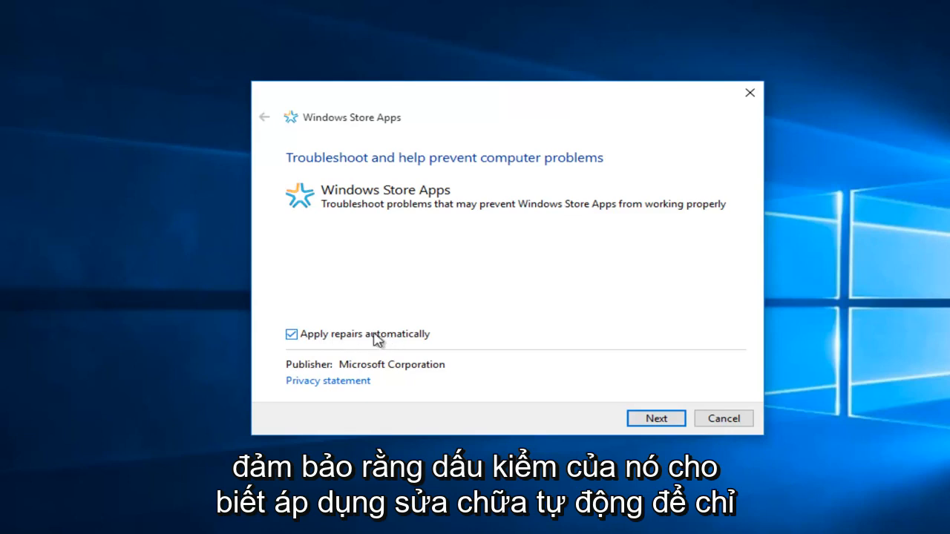
mouse_move(345, 199)
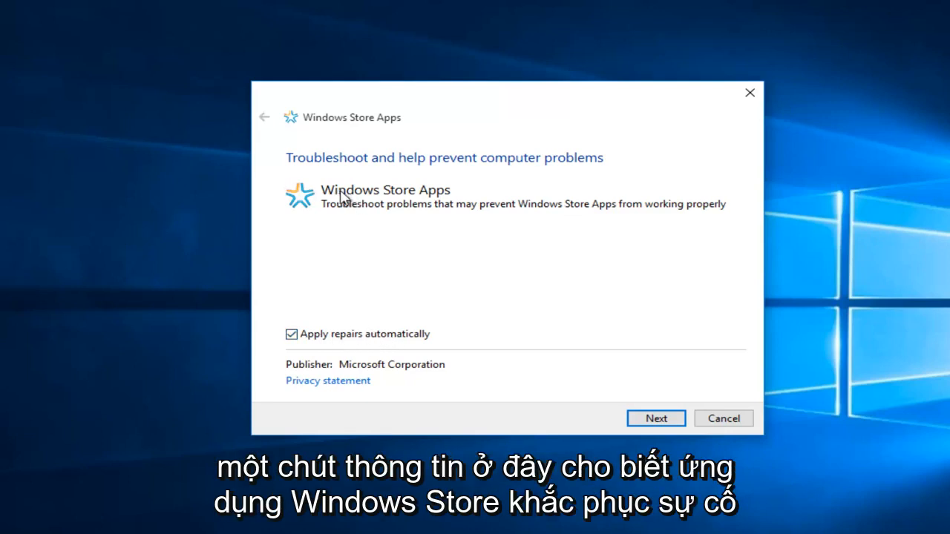
mouse_move(434, 201)
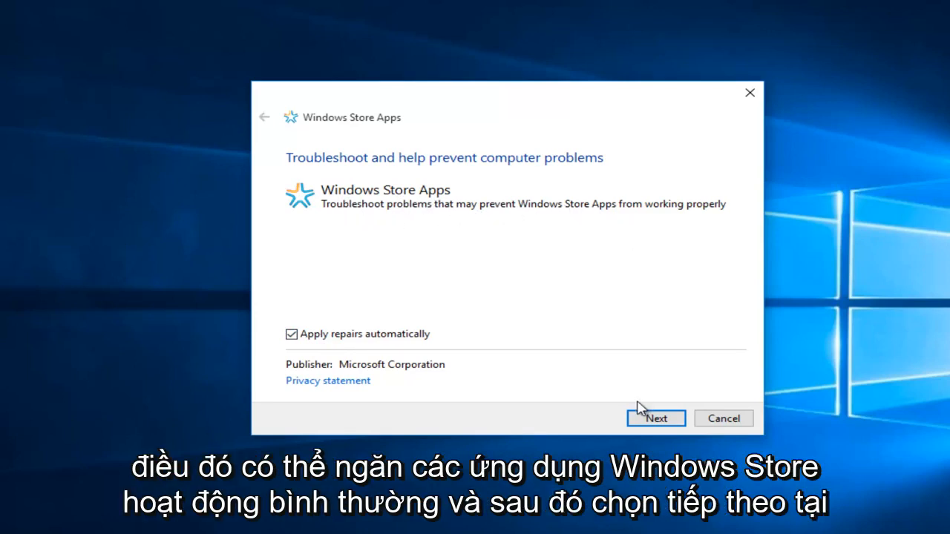
mouse_move(668, 406)
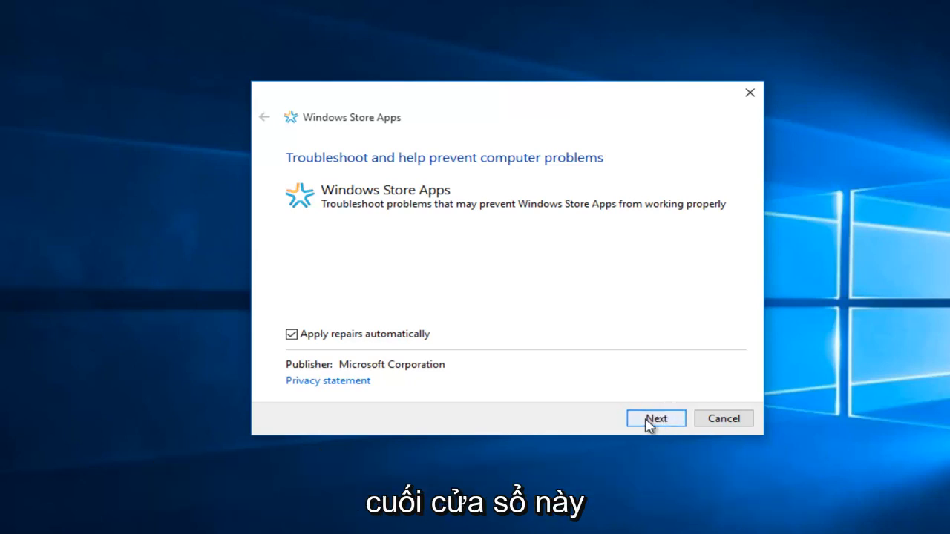
click(656, 418)
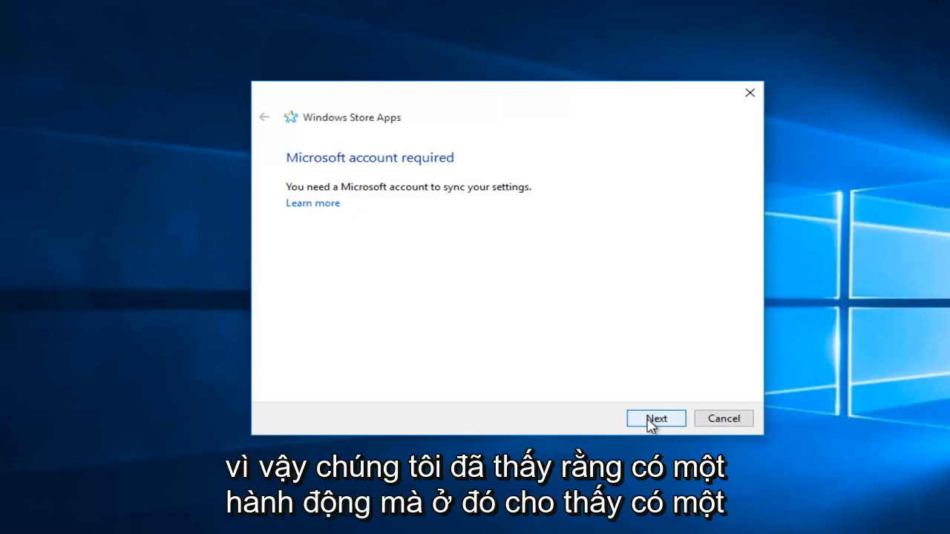
mouse_move(434, 223)
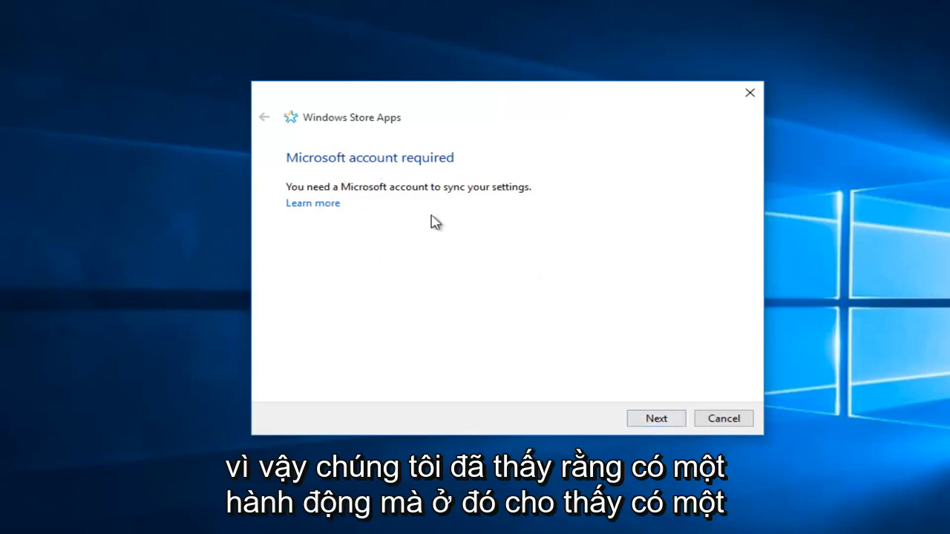
mouse_move(347, 193)
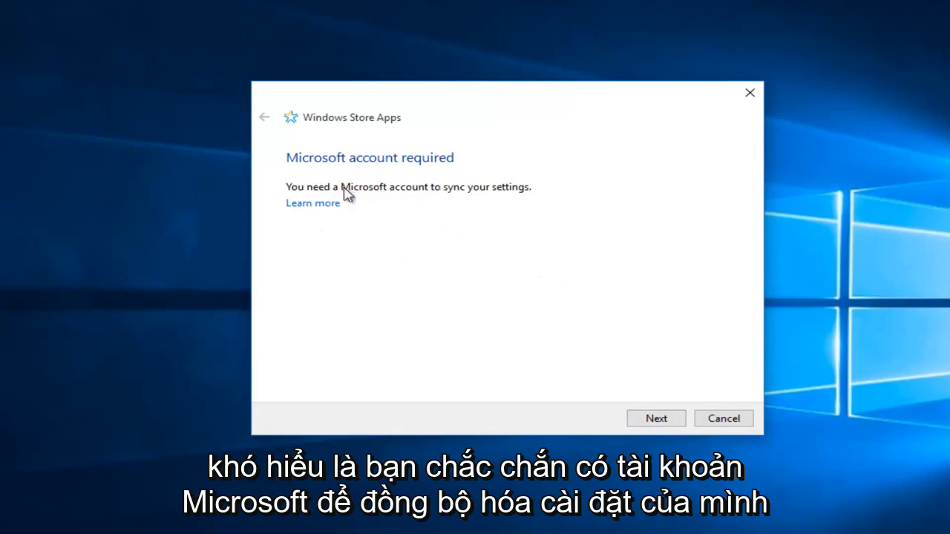
mouse_move(412, 250)
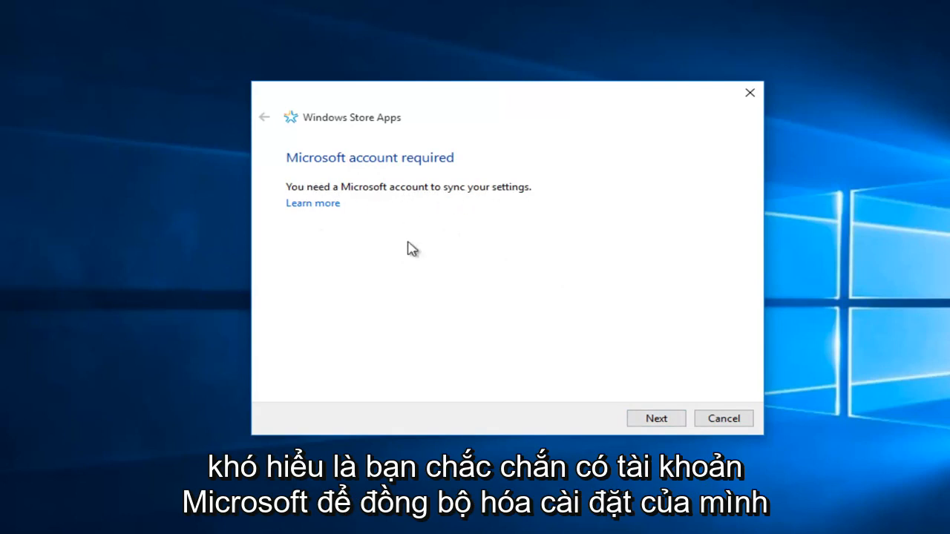
Step: Continue past the Microsoft account notice to the completed results report
click(656, 419)
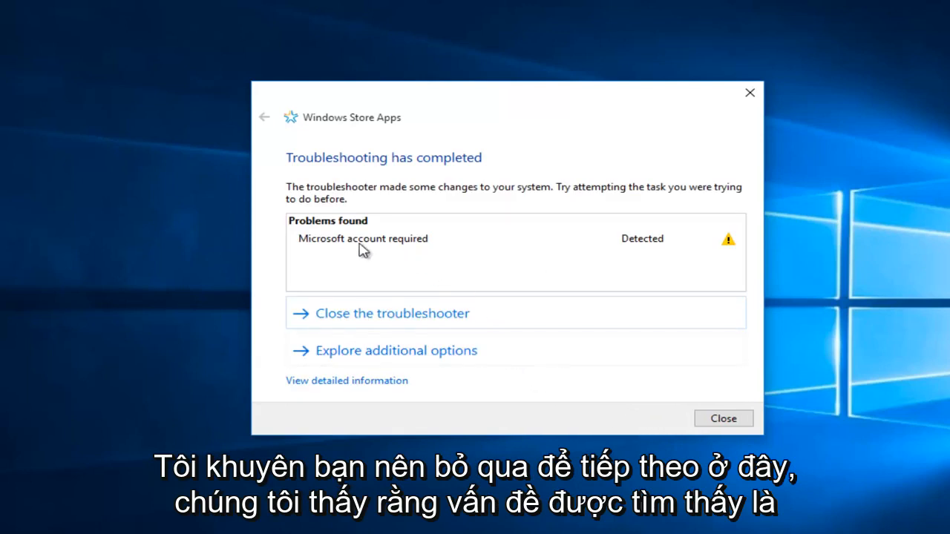
mouse_move(422, 249)
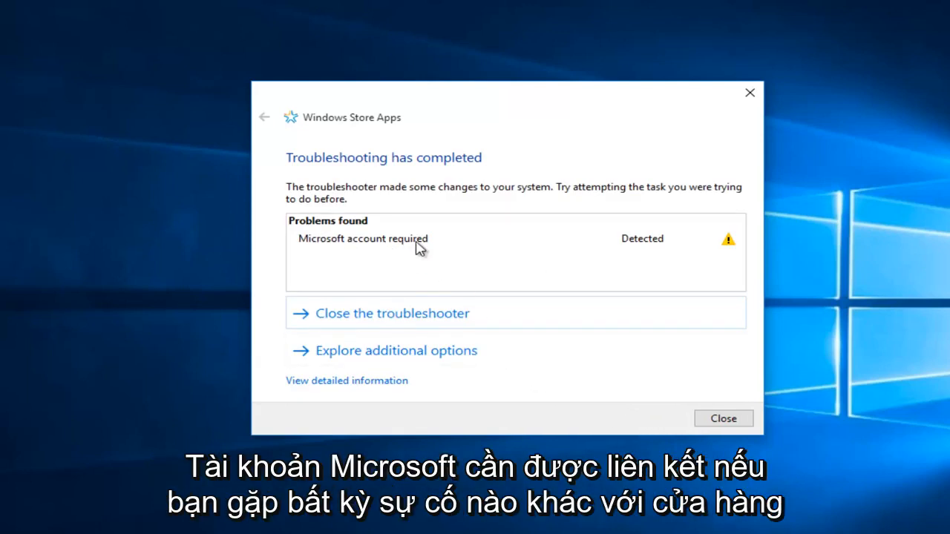
mouse_move(330, 246)
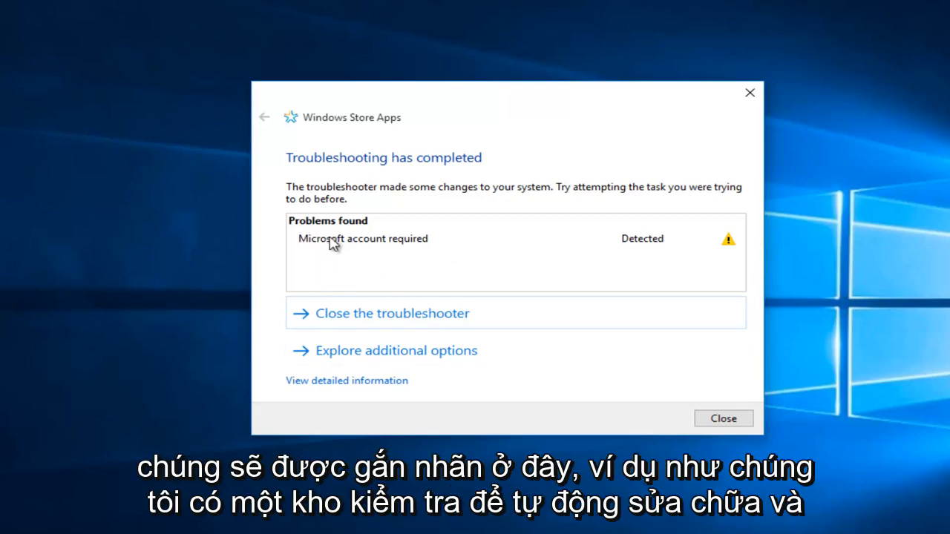
mouse_move(311, 269)
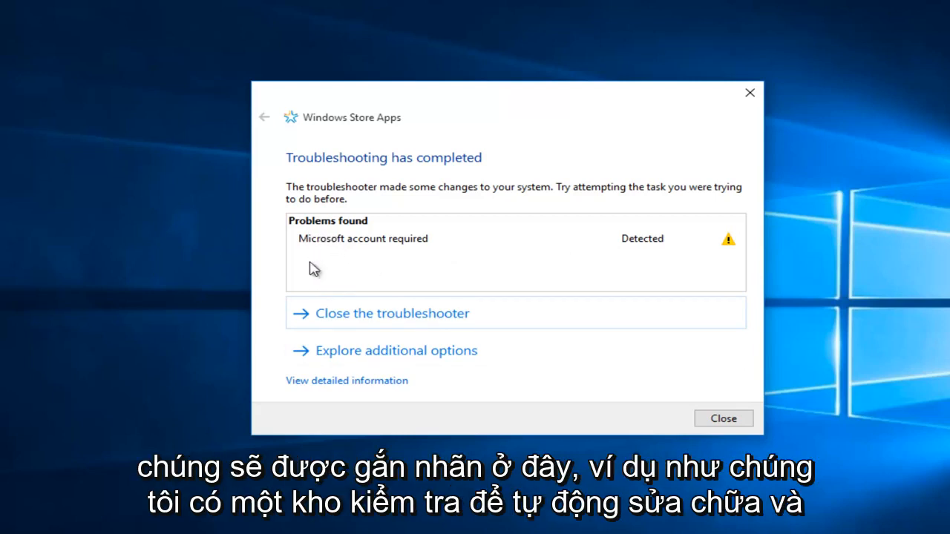
mouse_move(386, 264)
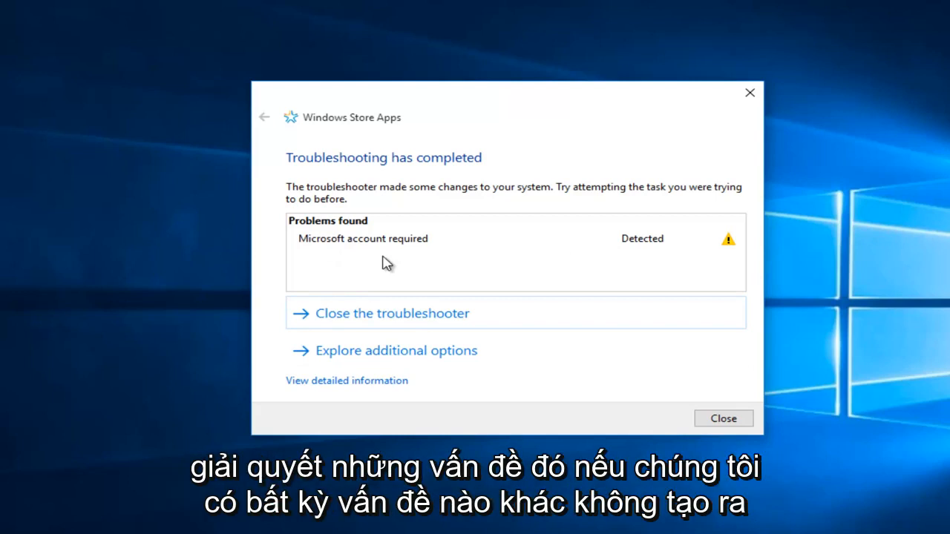
mouse_move(373, 255)
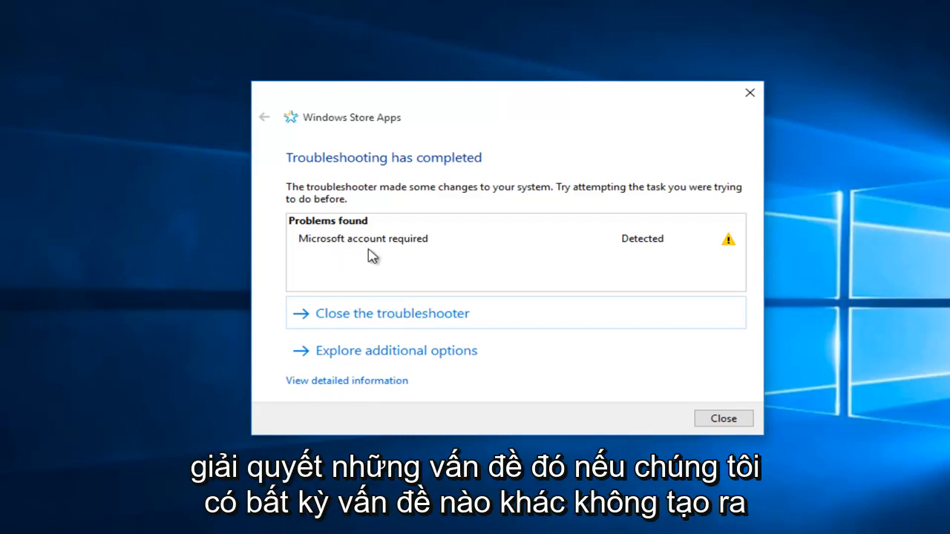
mouse_move(350, 267)
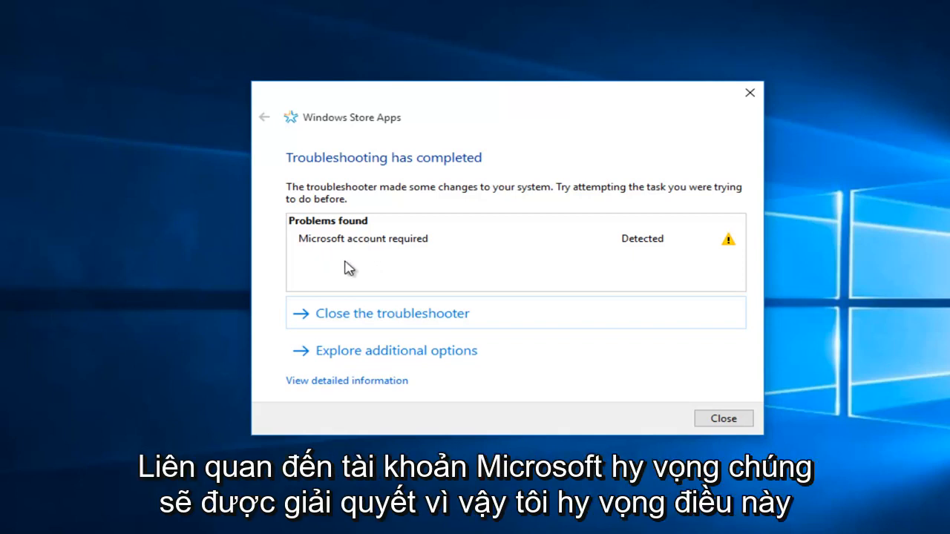
mouse_move(345, 267)
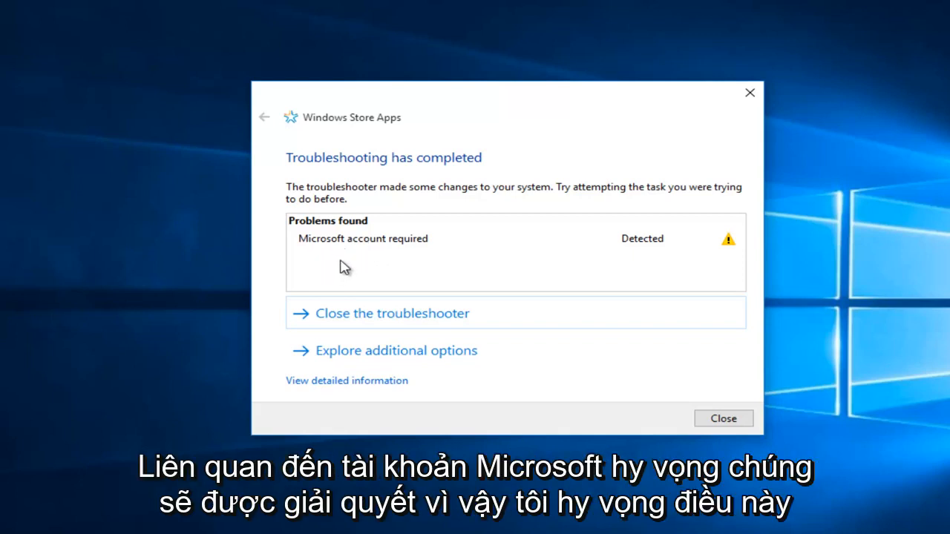